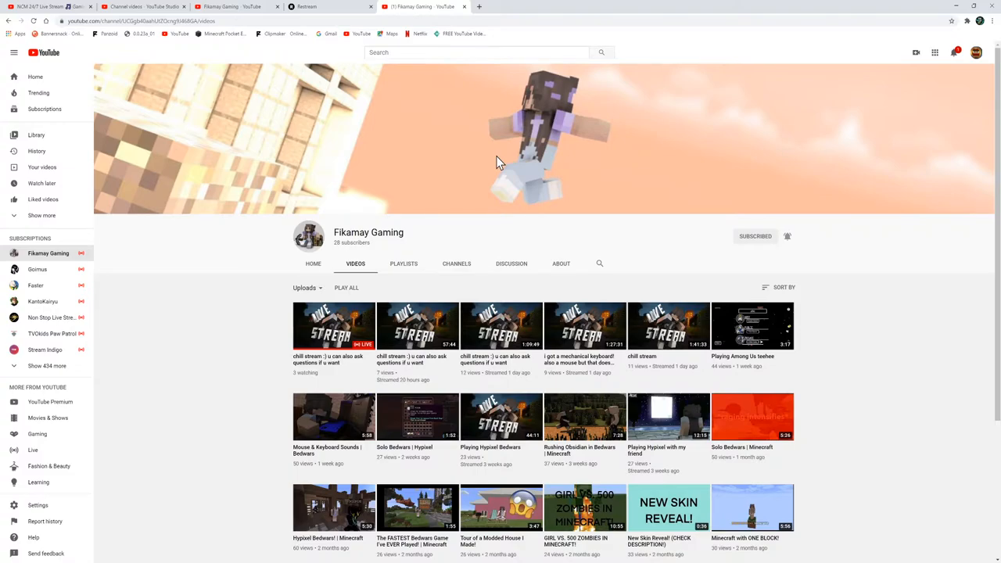
scroll(down, 3)
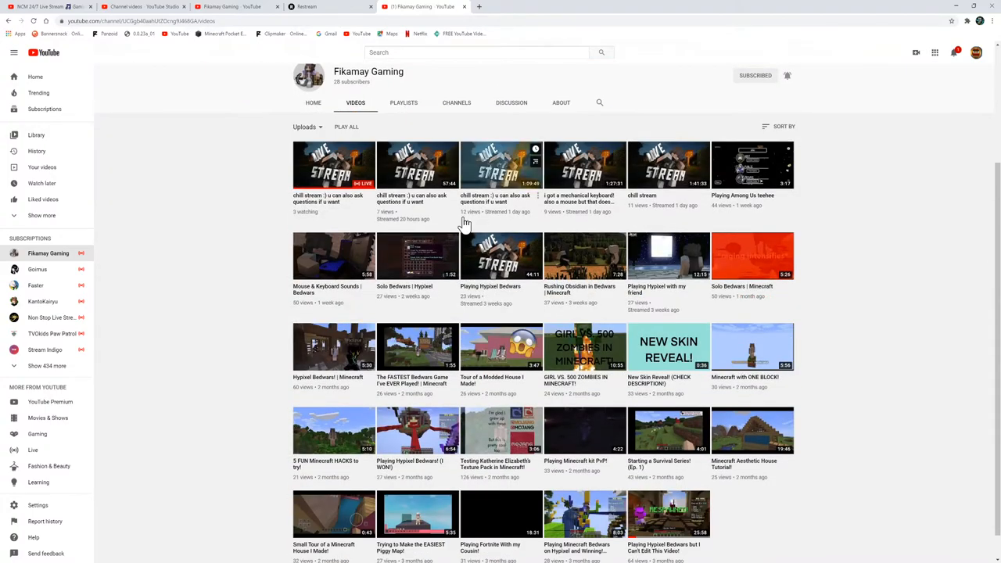
scroll(down, 3)
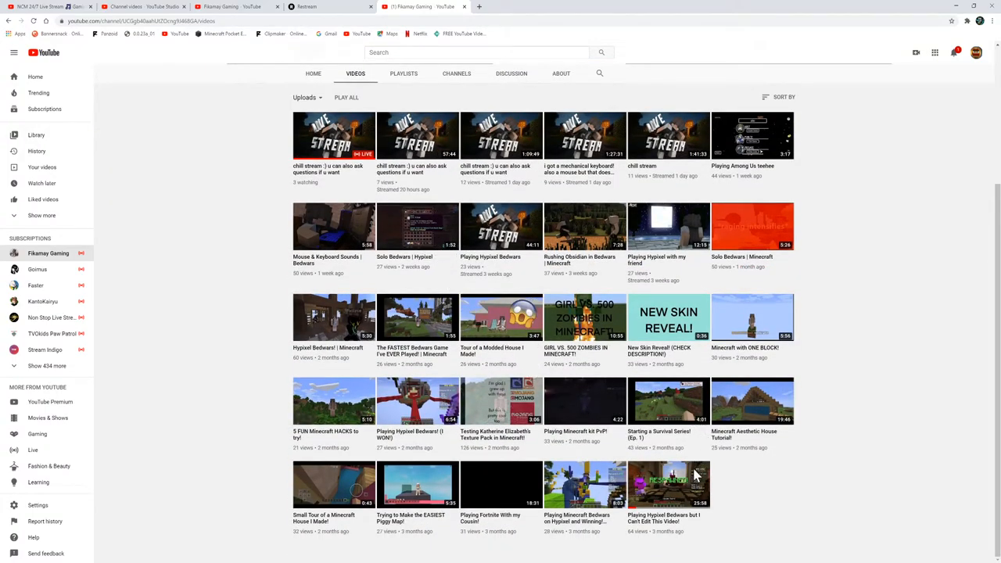
mouse_move(644, 383)
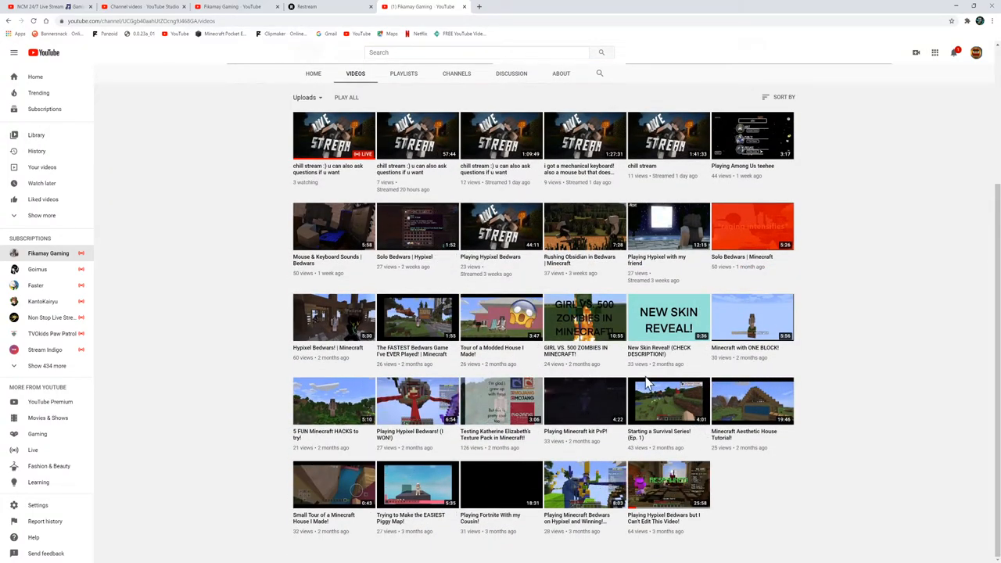
mouse_move(367, 310)
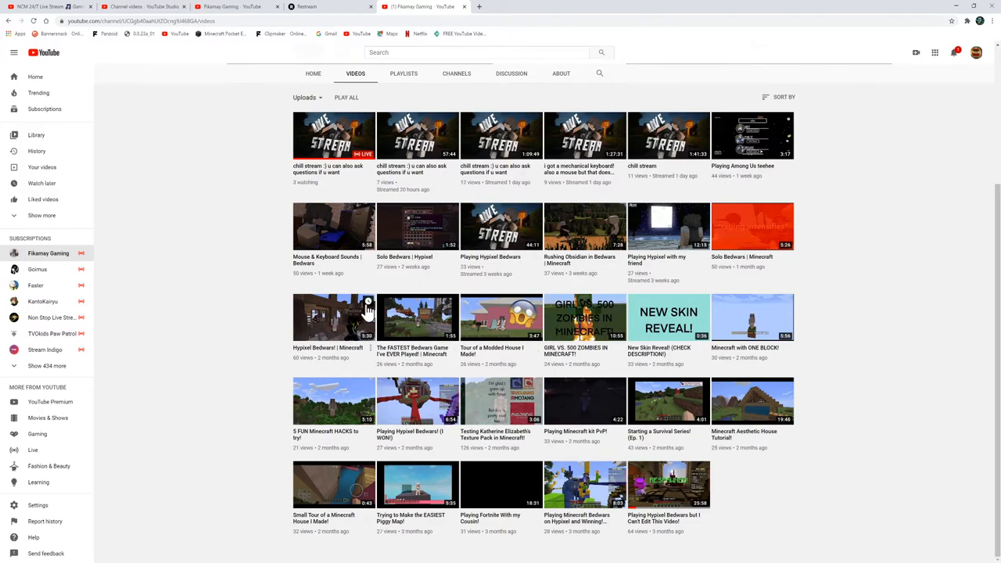
mouse_move(554, 235)
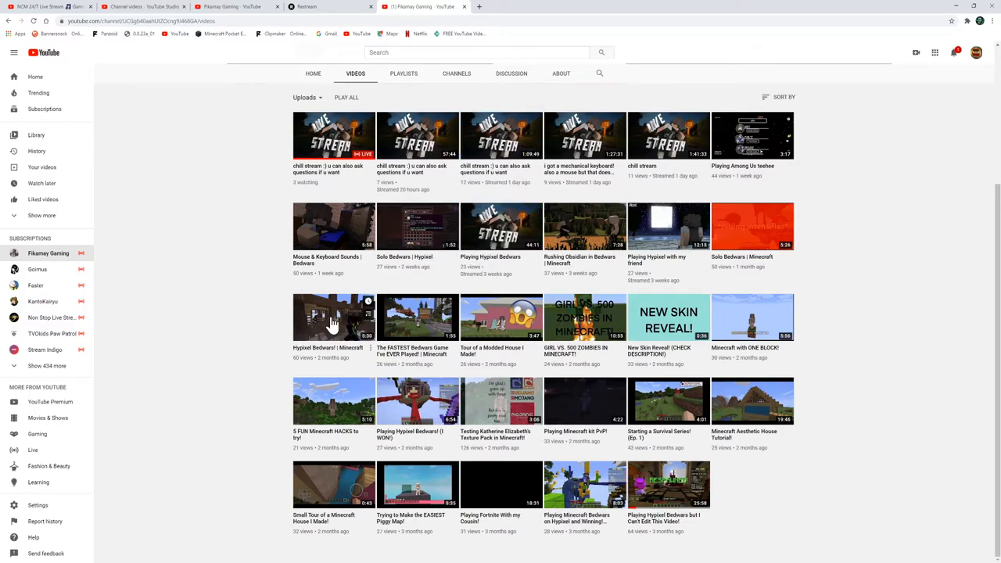
mouse_move(874, 188)
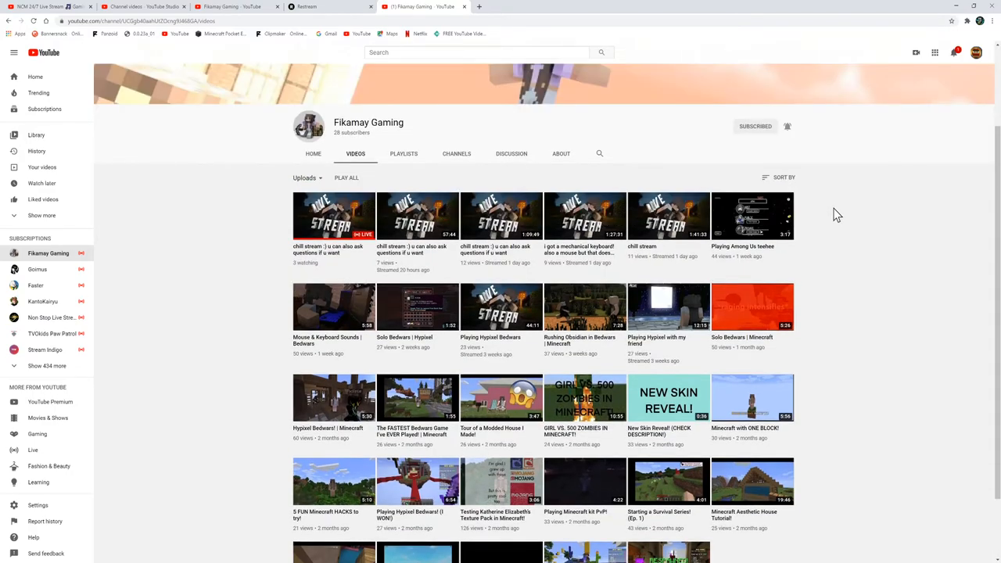
mouse_move(829, 247)
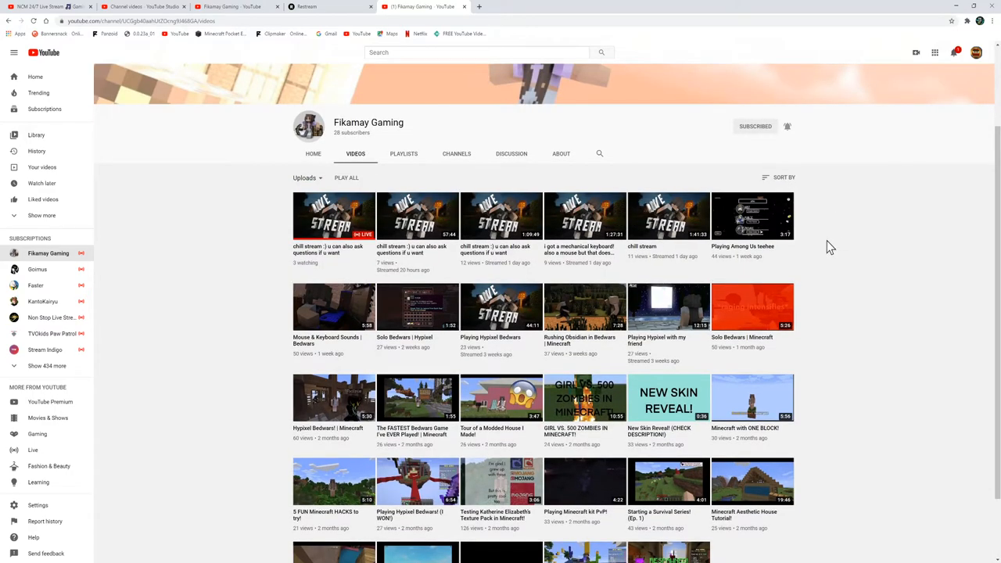
mouse_move(828, 272)
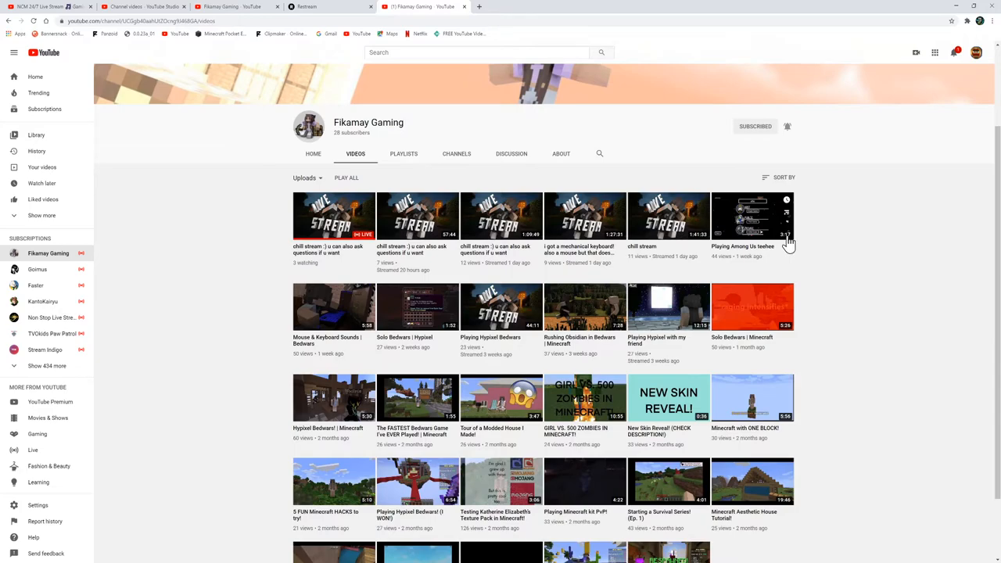
mouse_move(372, 205)
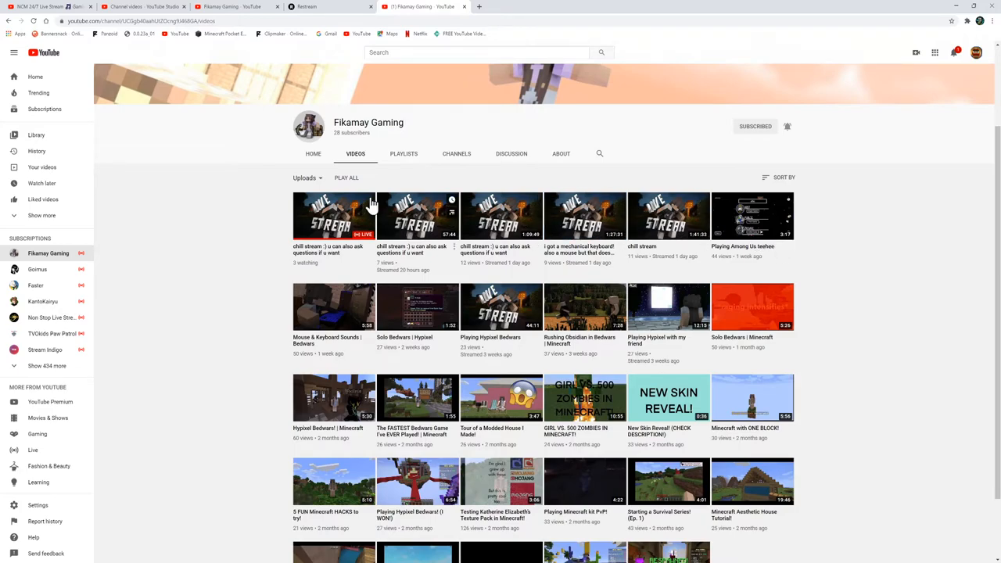
mouse_move(347, 127)
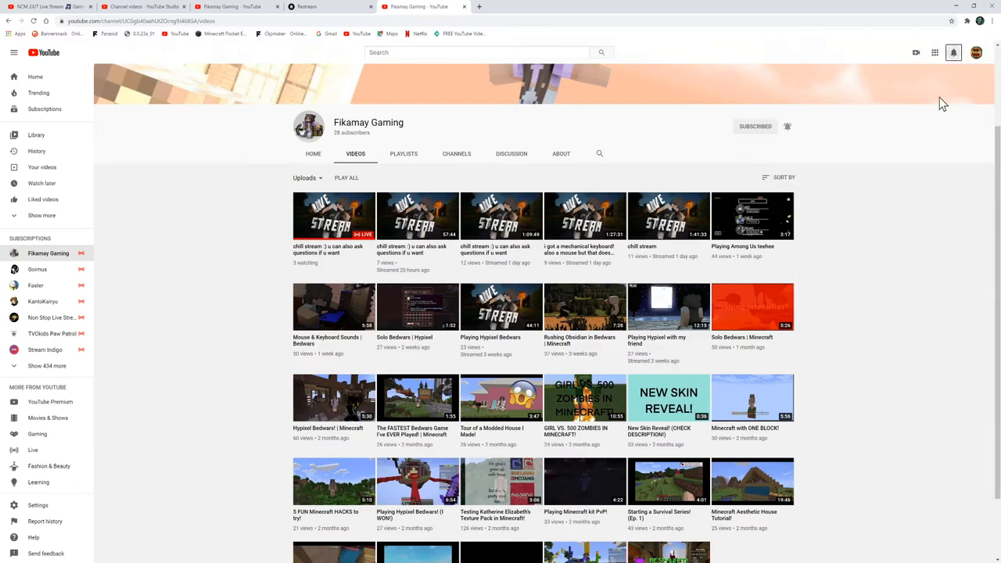
mouse_move(857, 285)
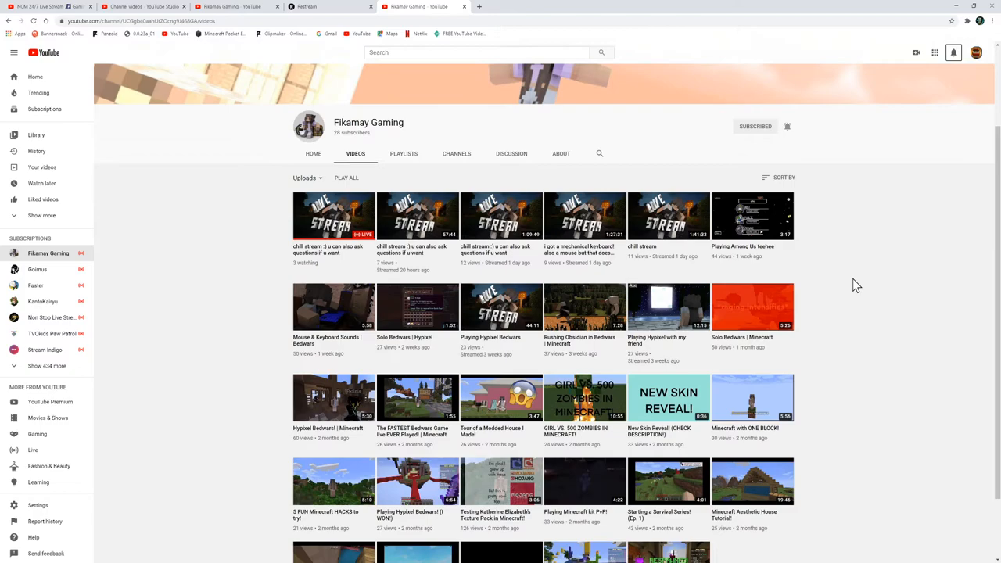